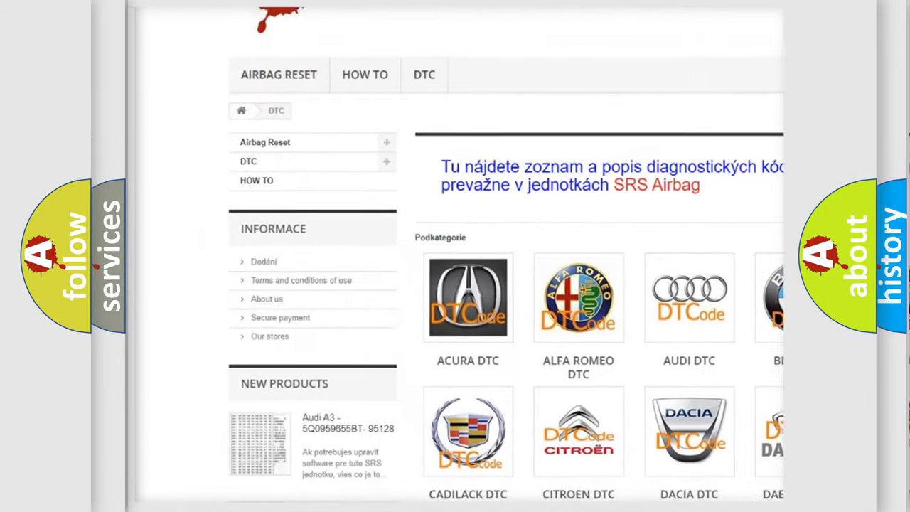
pyautogui.scroll(-3)
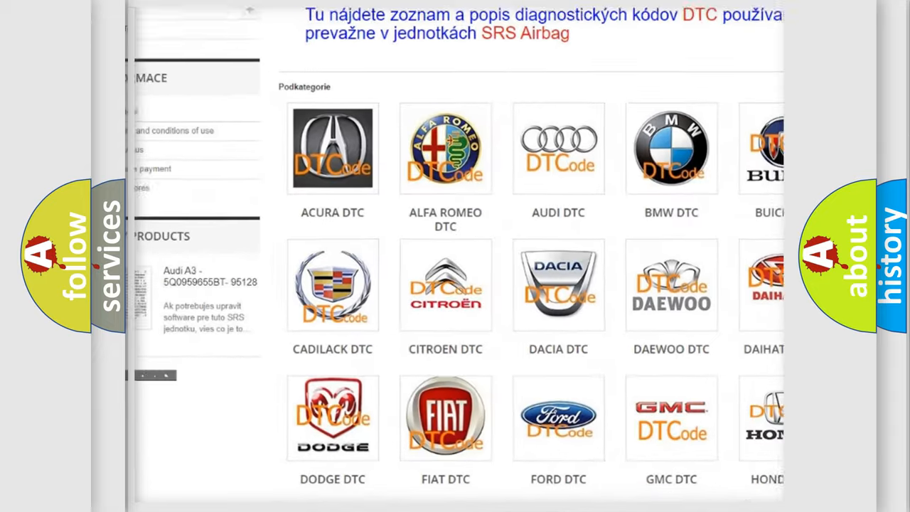
pyautogui.scroll(-3)
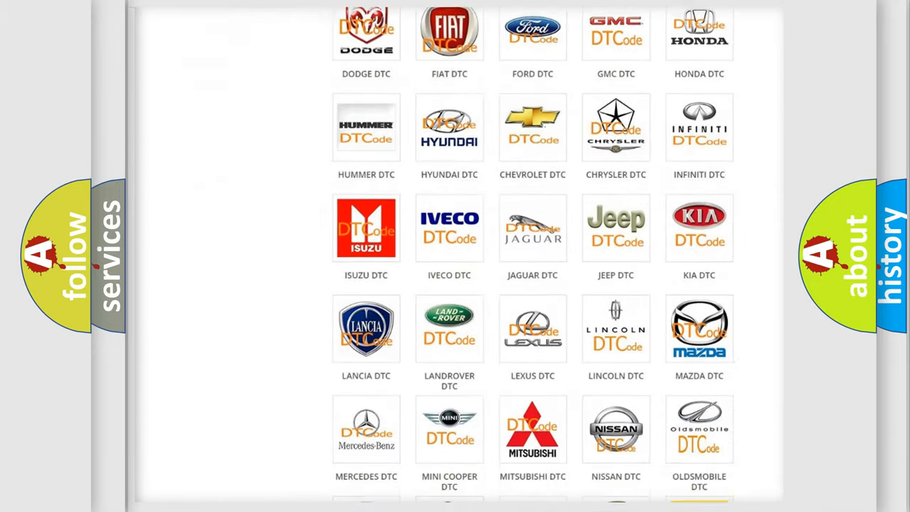
pyautogui.scroll(-3)
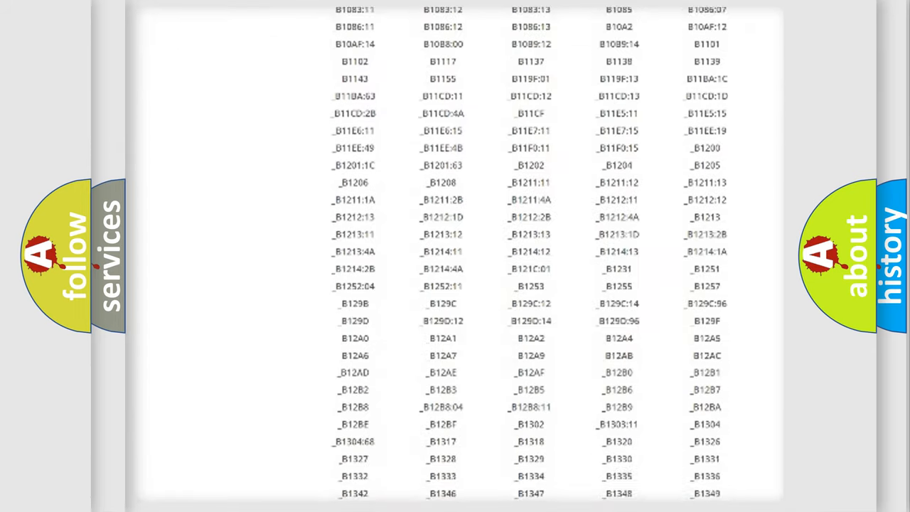
pyautogui.scroll(-3)
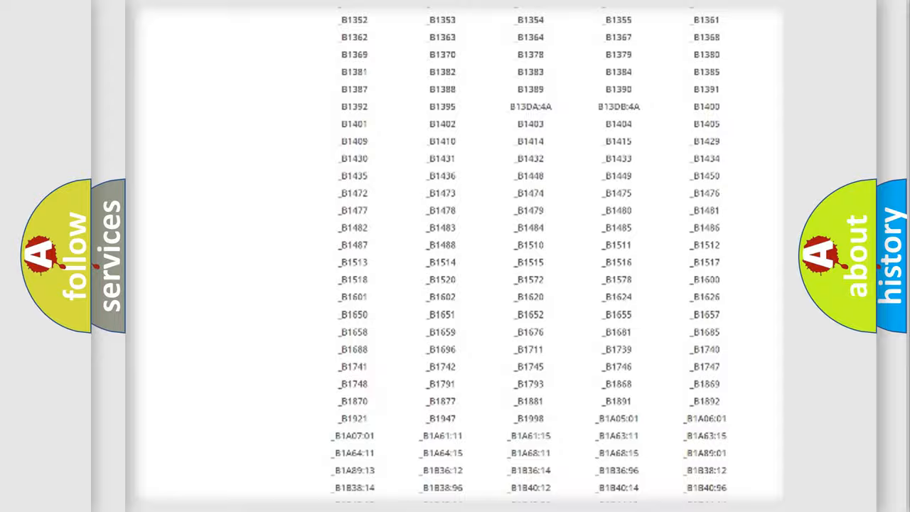